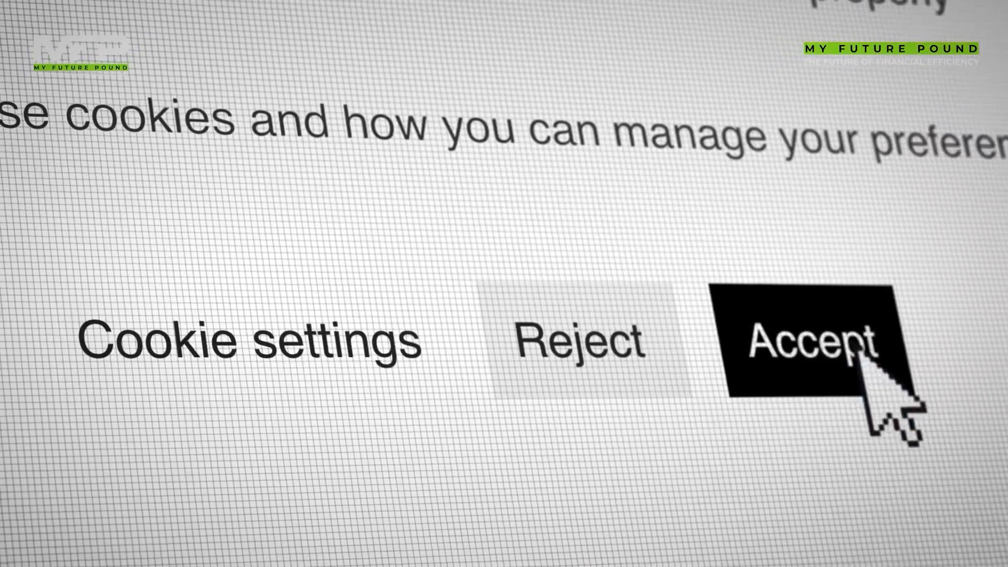
{"action": "left_click", "coordinate": [804, 341]}
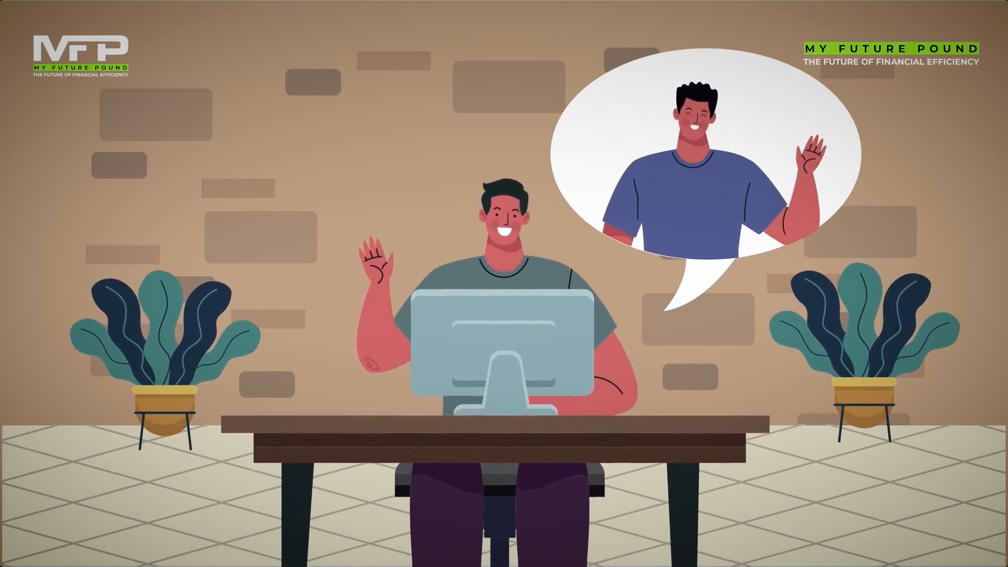